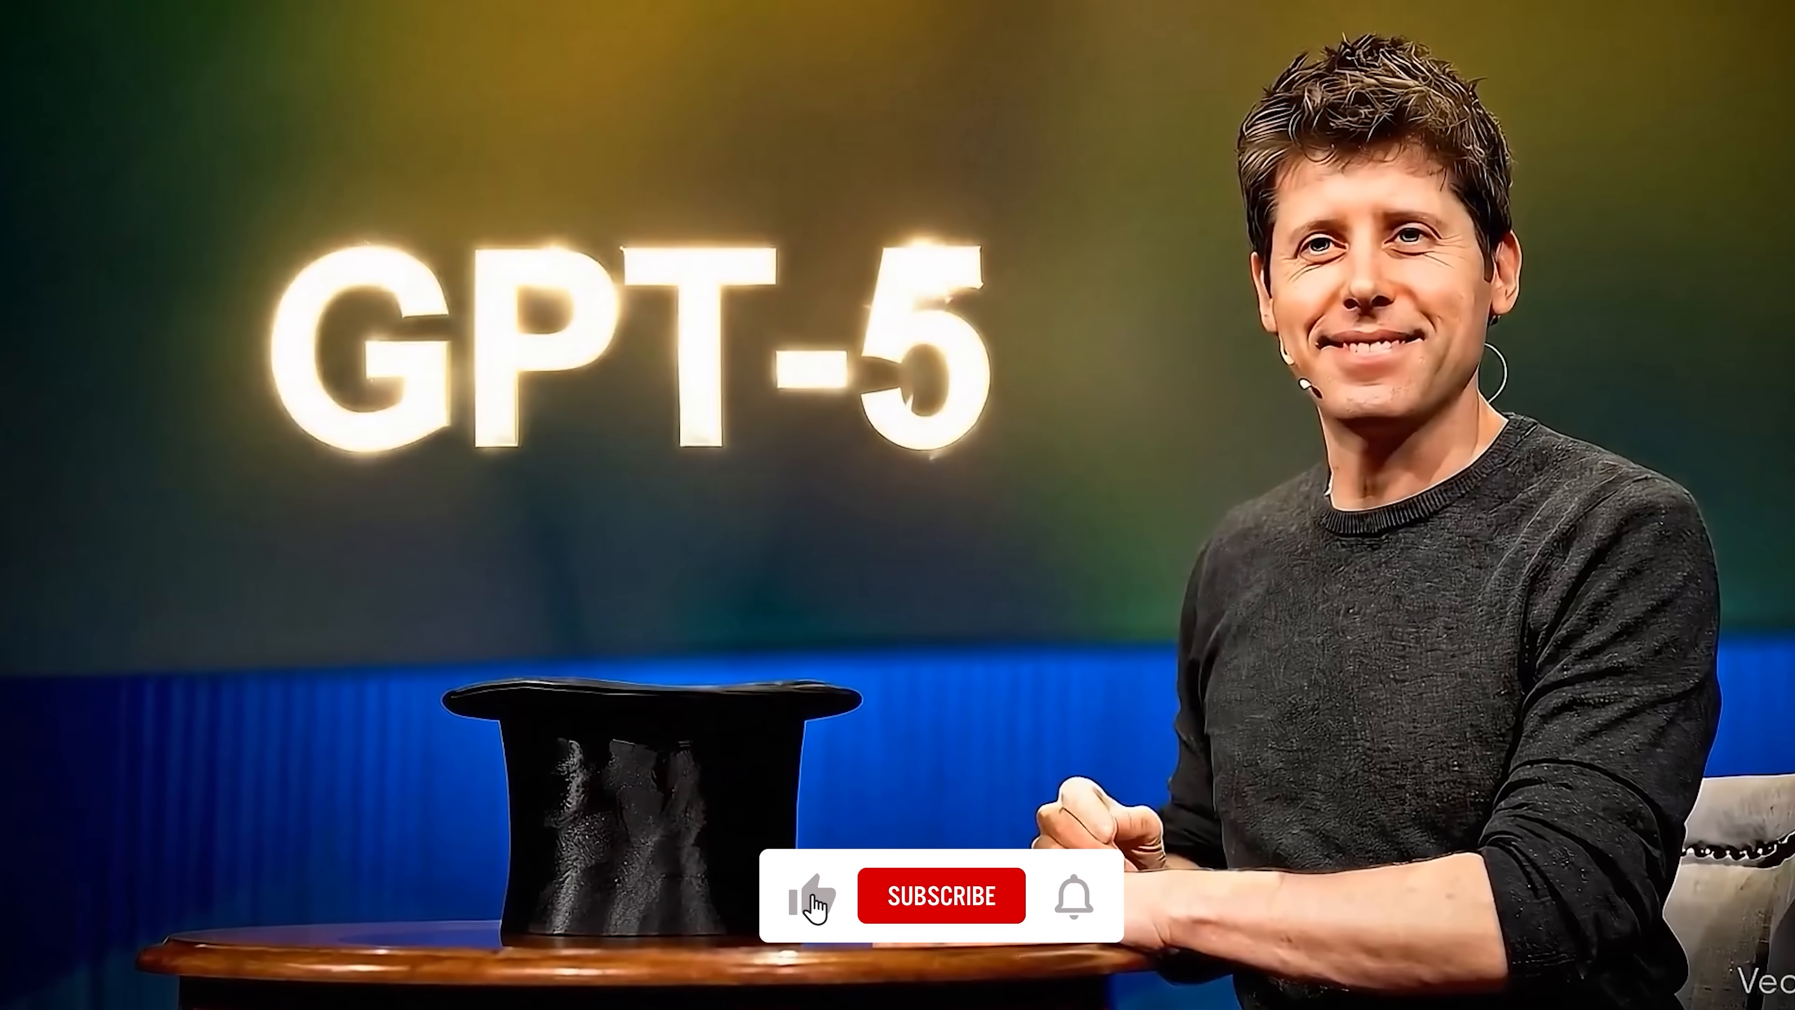
pyautogui.click(941, 896)
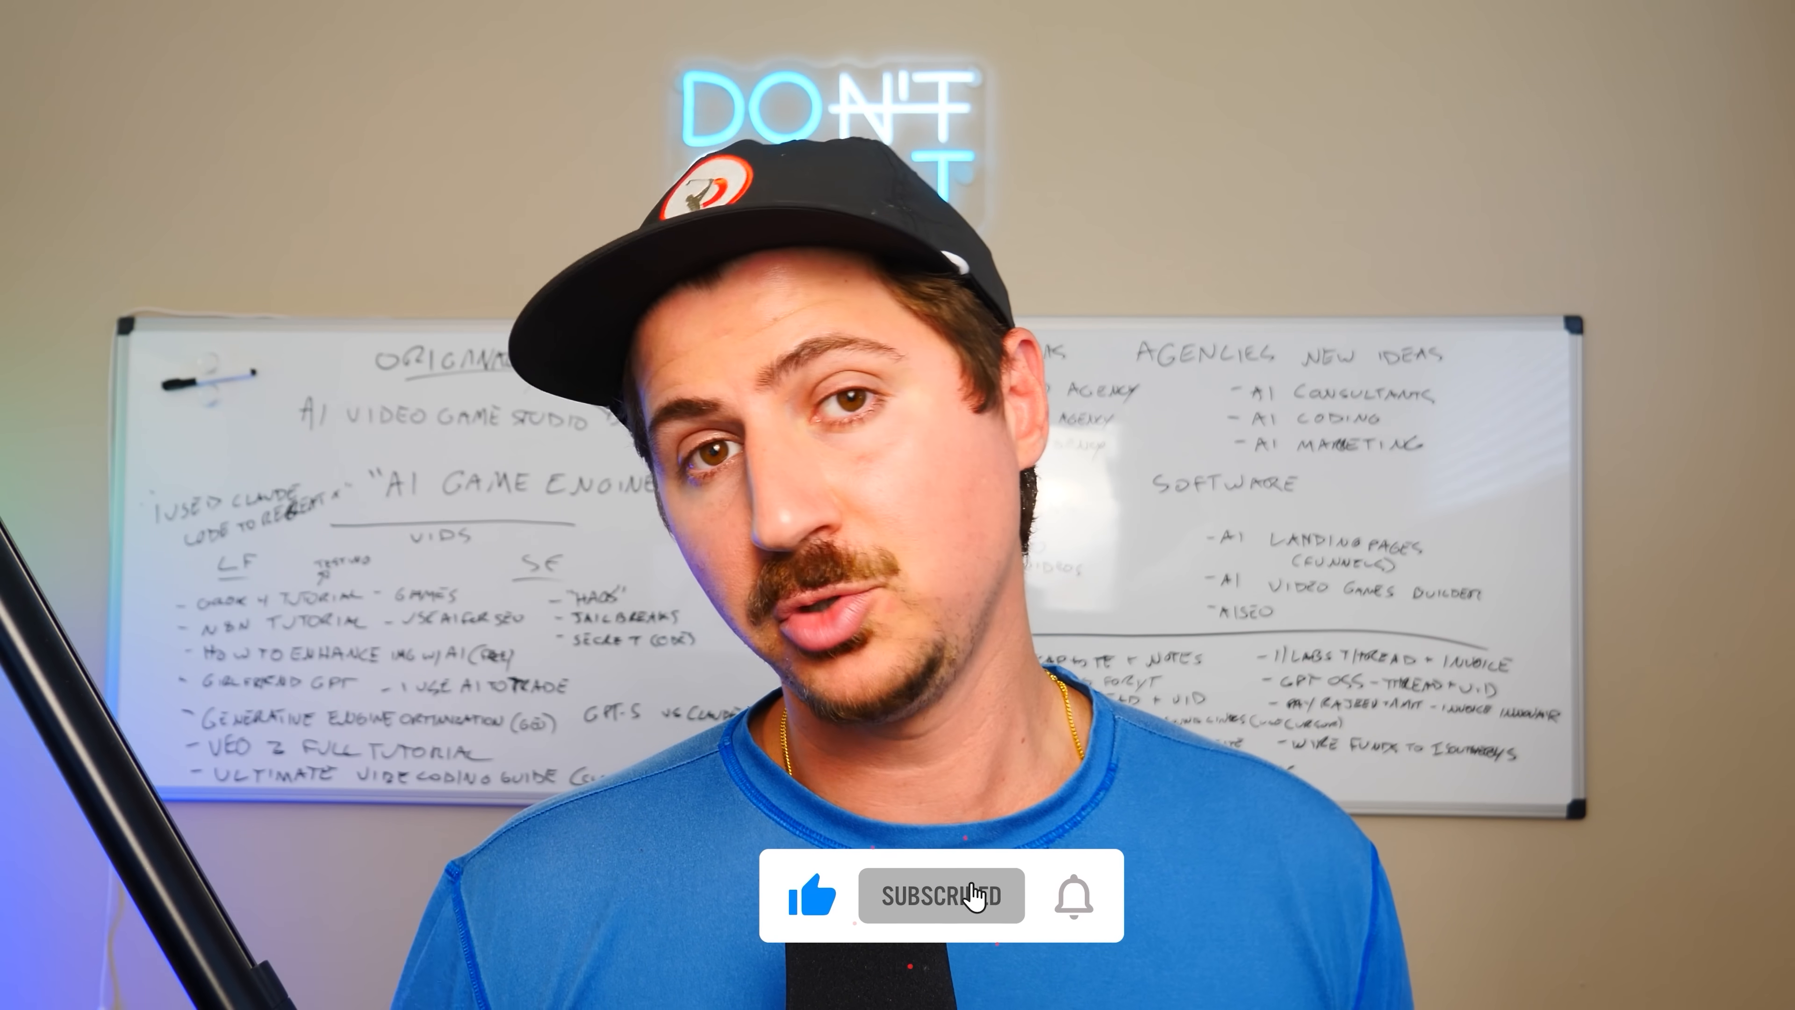